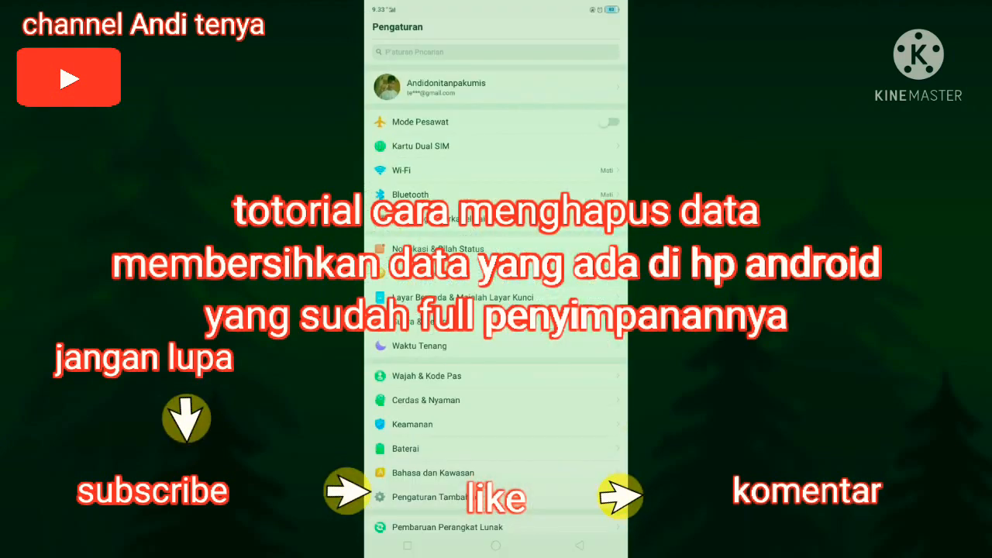
Expand the quick settings shade and dismiss the 'Facebook Berhasil Diinstal' notification.
scroll("down", 3)
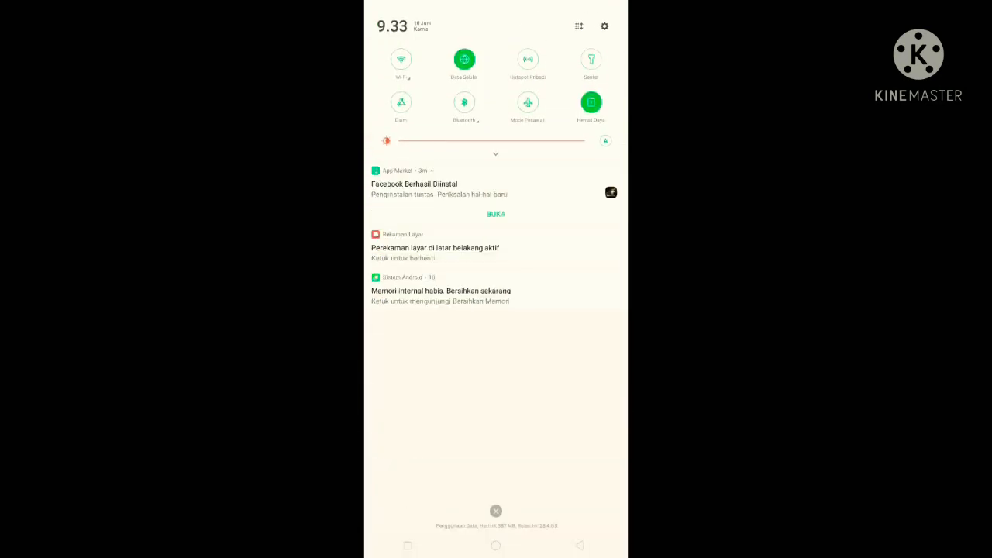
left_click(496, 154)
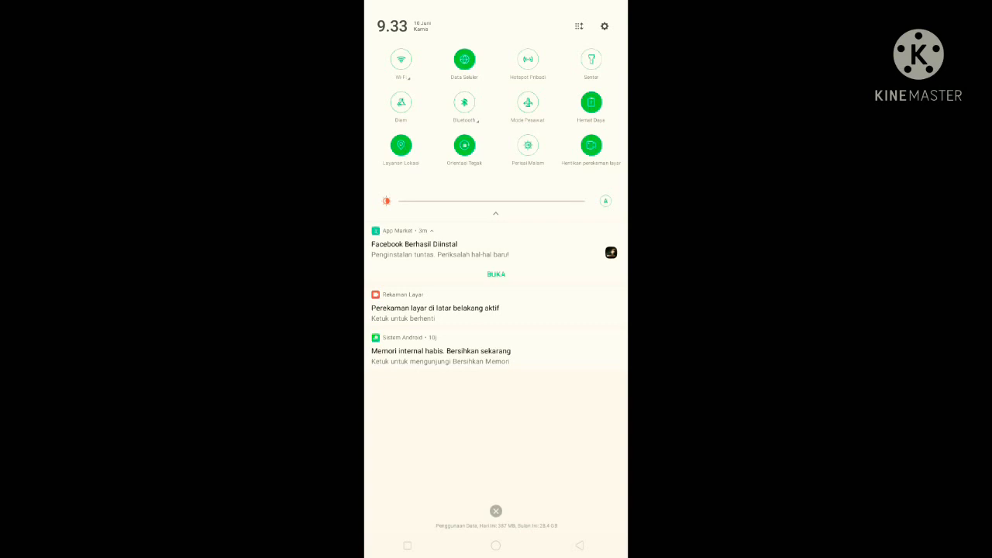
left_click(605, 25)
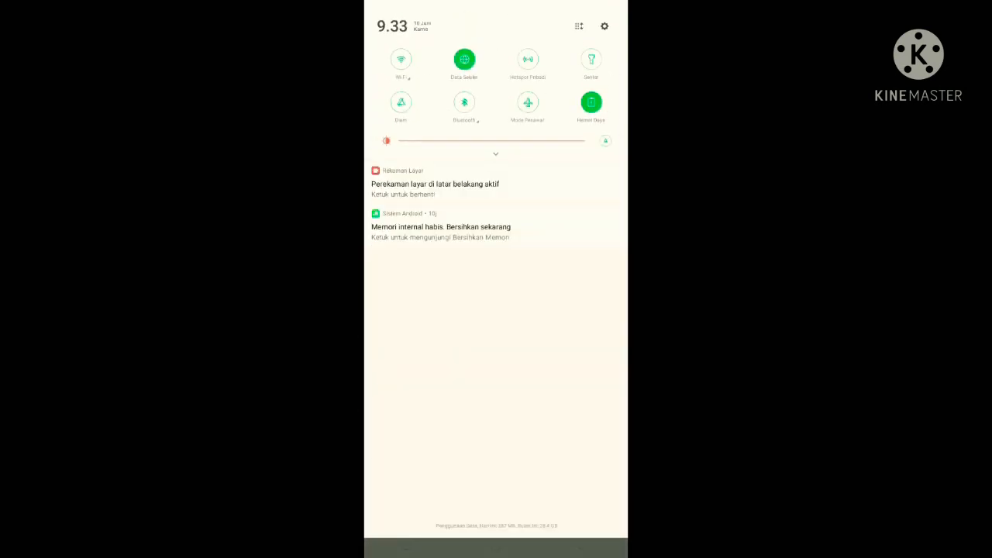
Go to Pengaturan Tambahan > Penyimpanan, show per-app storage and scroll down to VidMate.
left_click(605, 25)
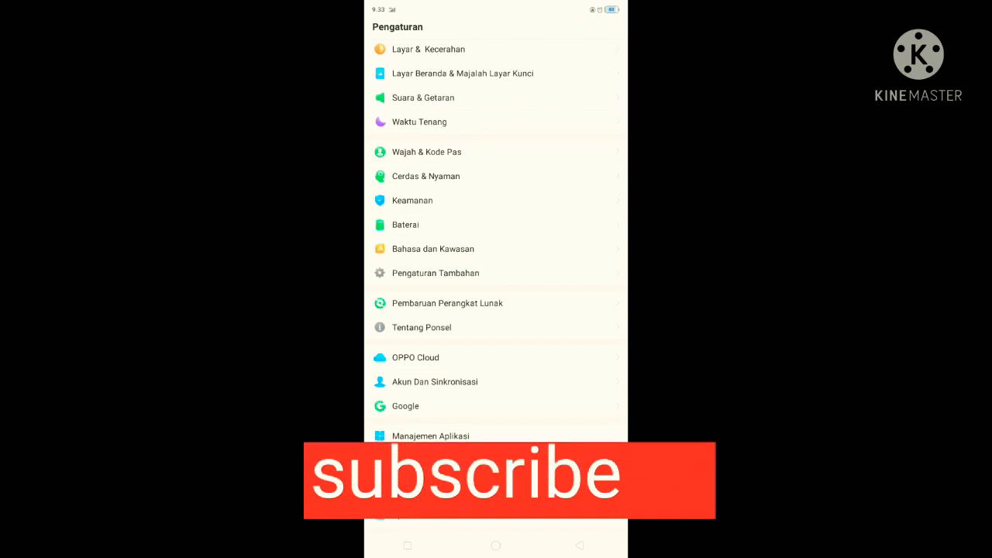
left_click(434, 272)
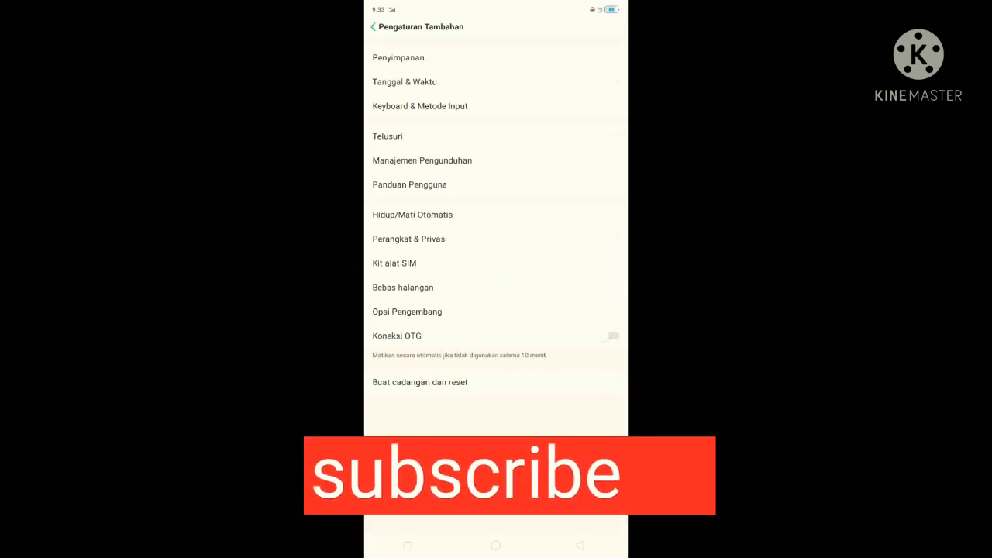
left_click(397, 58)
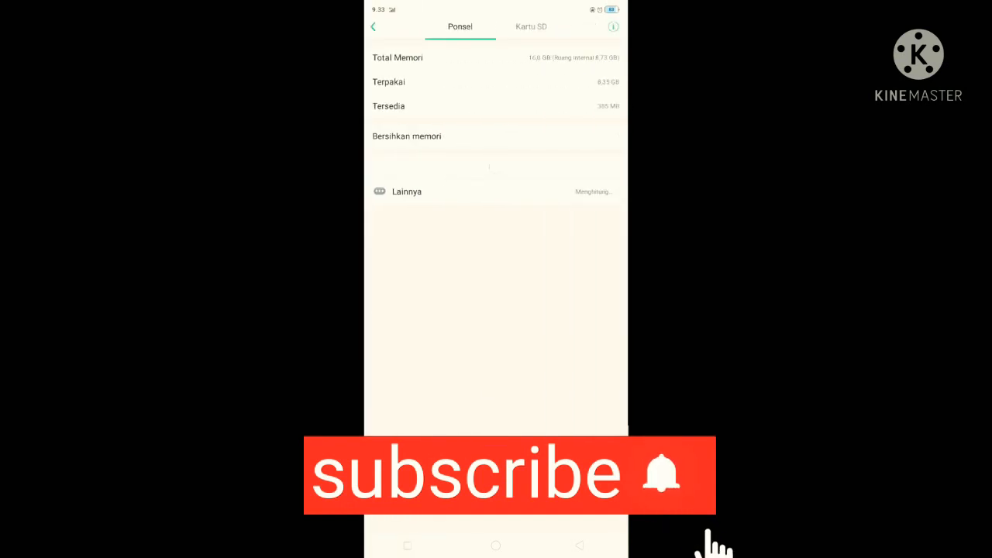
left_click(407, 192)
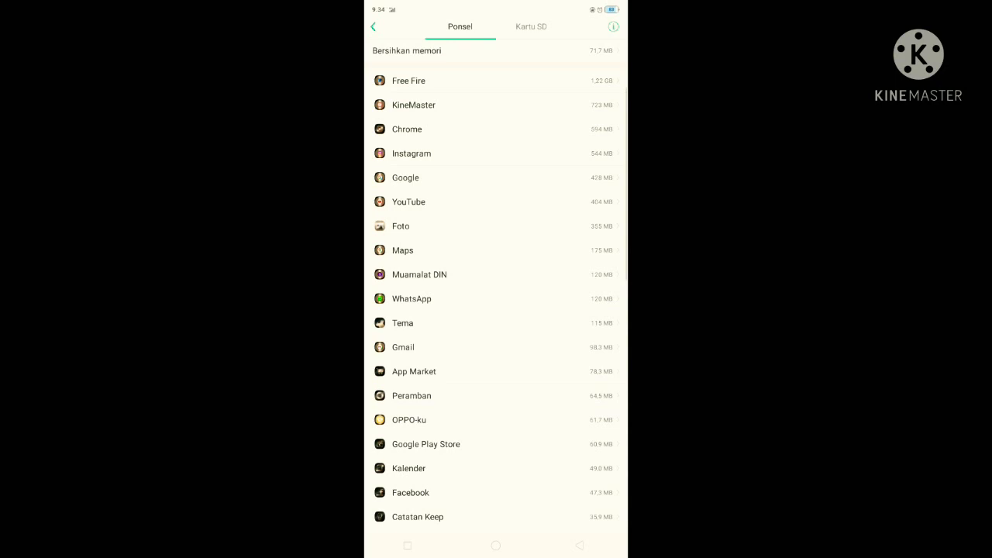
scroll("down", 3)
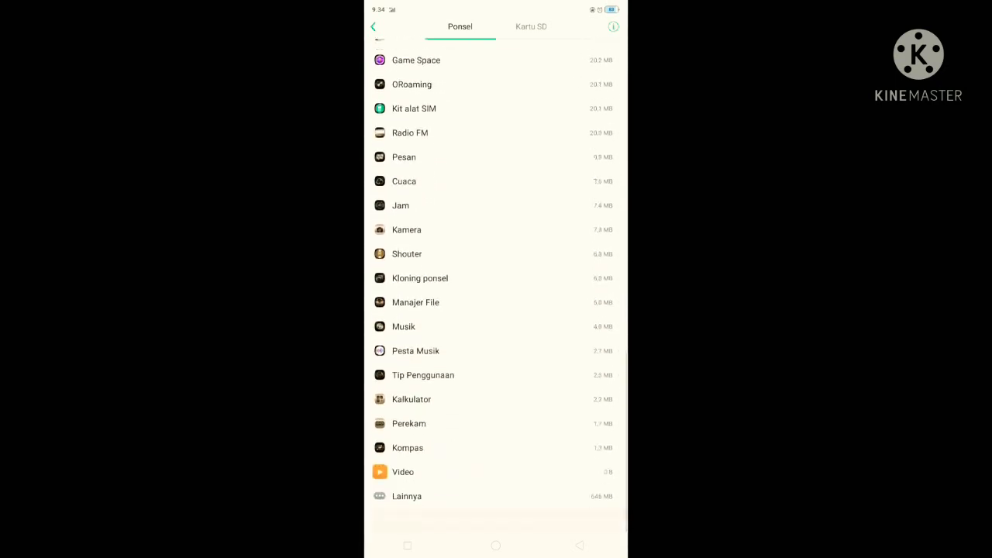
scroll("down", 3)
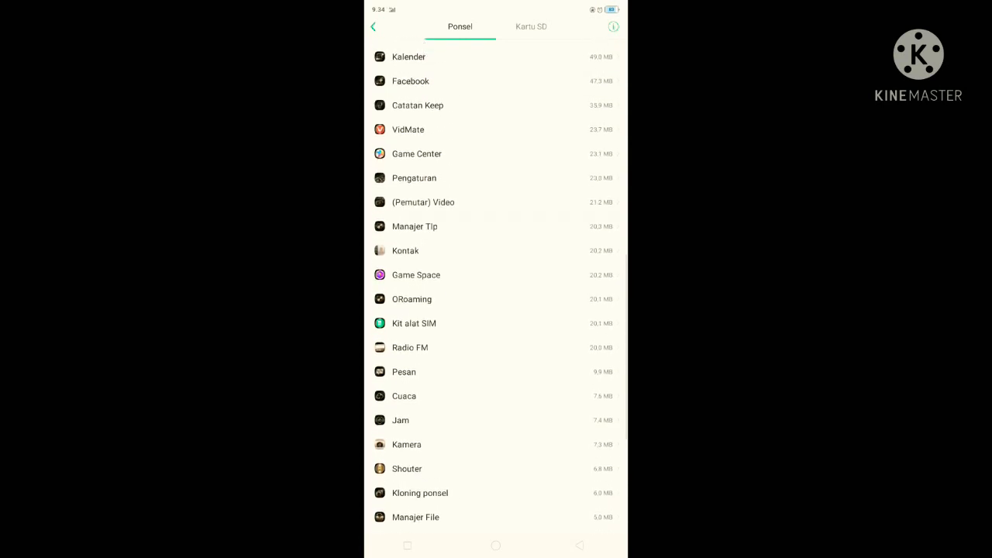
Clear VidMate's data from its storage details via Bersihkan Data and confirm.
left_click(407, 130)
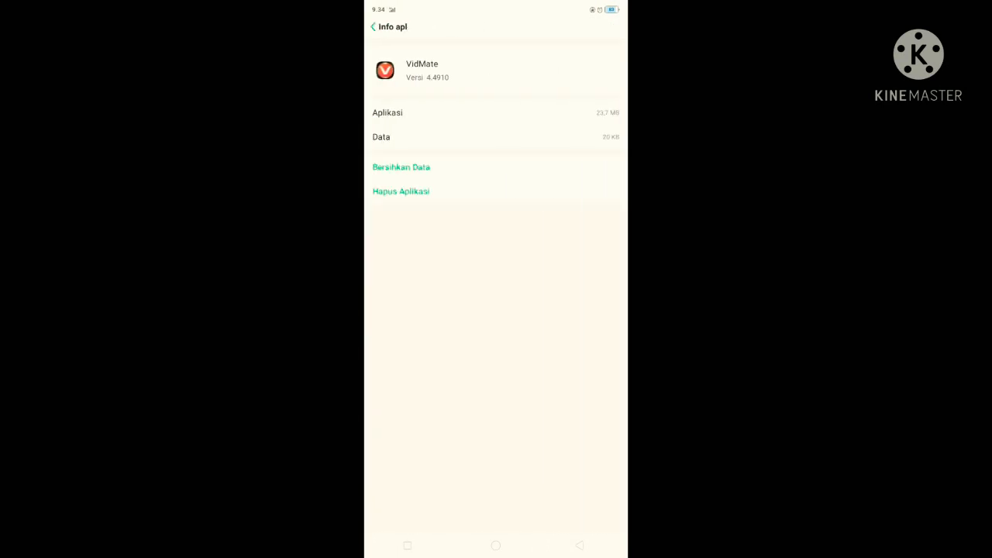
left_click(400, 167)
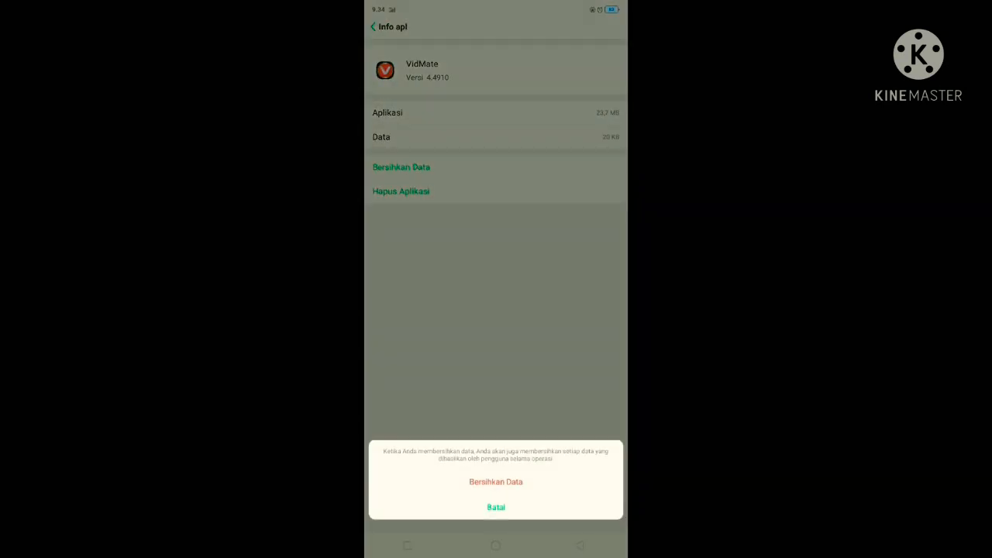
left_click(496, 481)
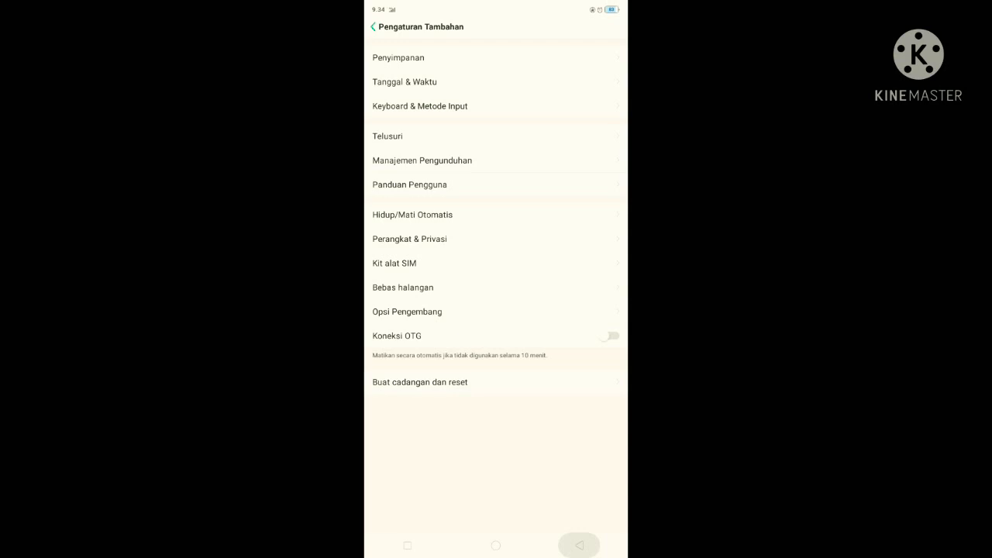
From Manajemen Aplikasi, delete VidMate's stored data under Penggunaan Memori so it reads 0 B.
left_click(372, 27)
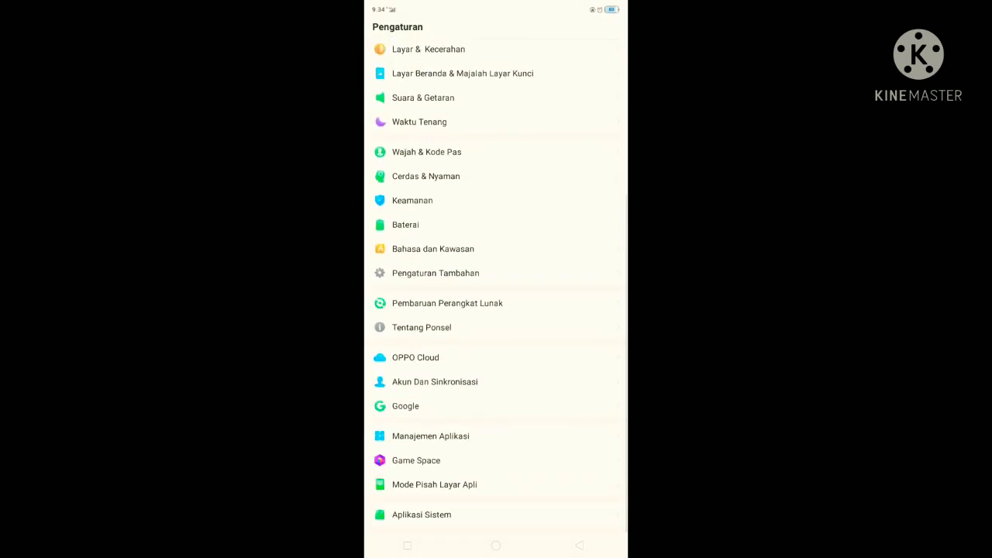
left_click(431, 435)
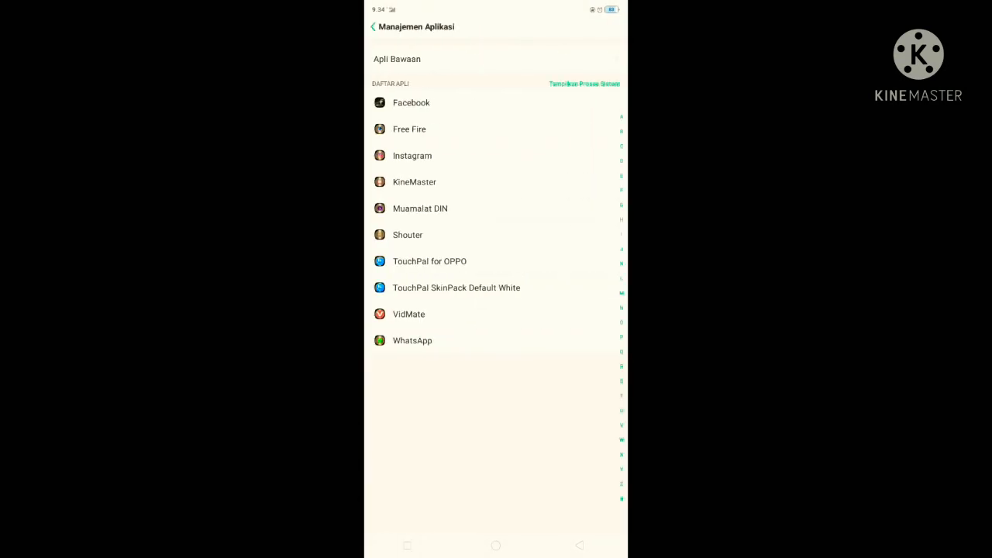
left_click(409, 313)
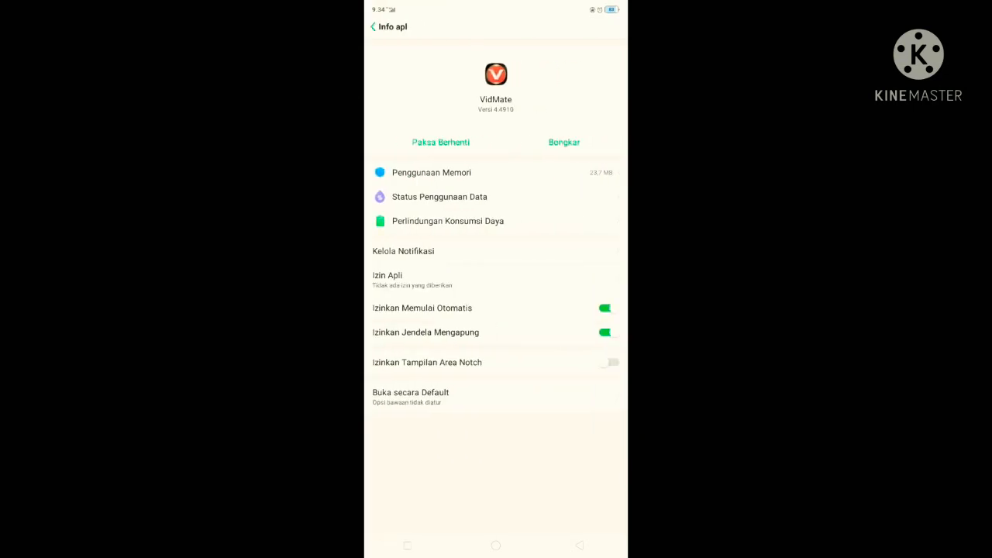
left_click(431, 172)
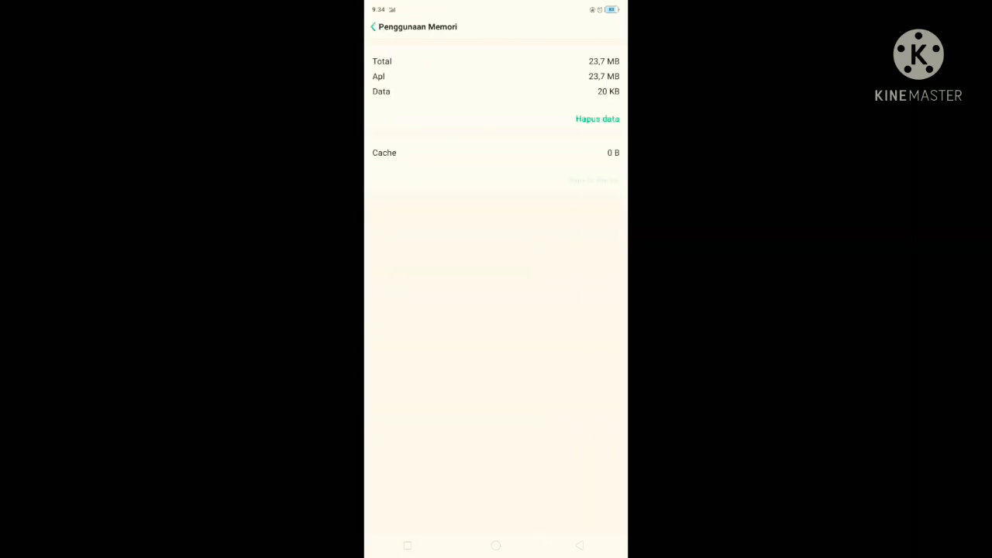
left_click(598, 118)
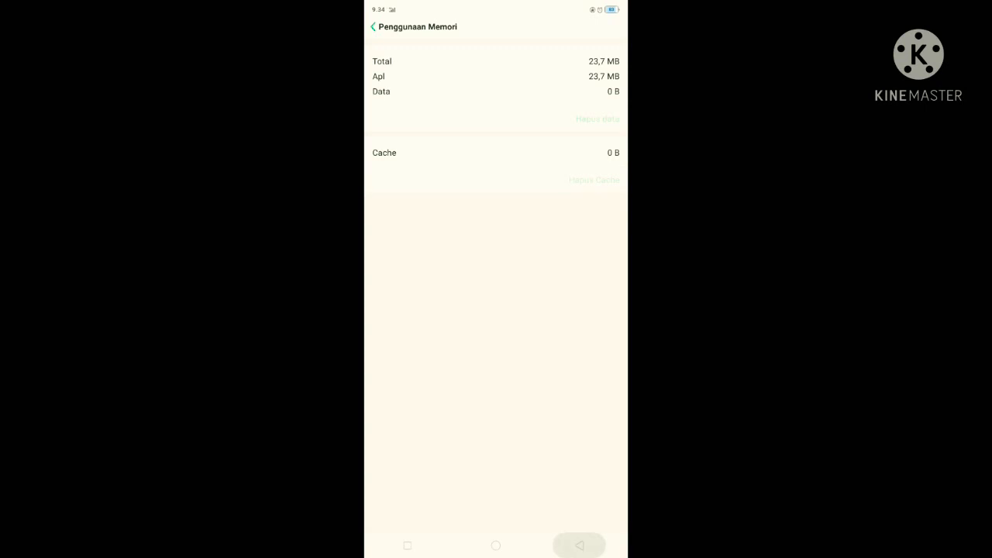
left_click(373, 26)
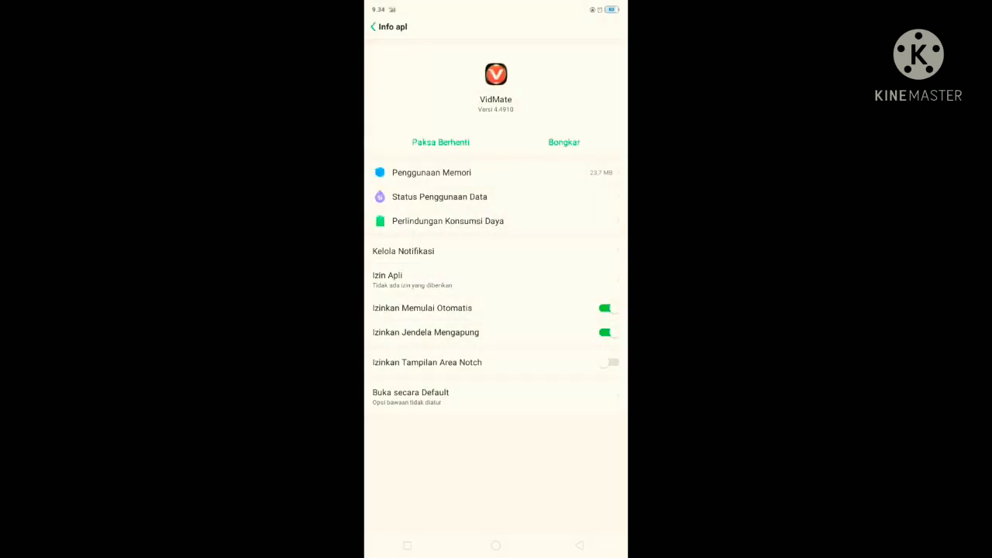
Uninstall VidMate with Bongkar, confirm OKE, and return to the main Pengaturan list.
left_click(564, 143)
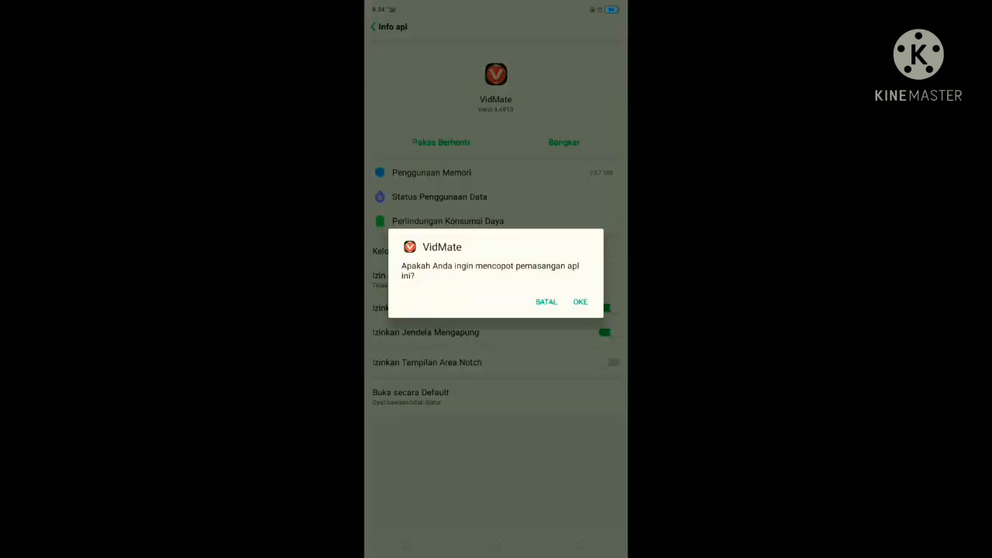
left_click(546, 300)
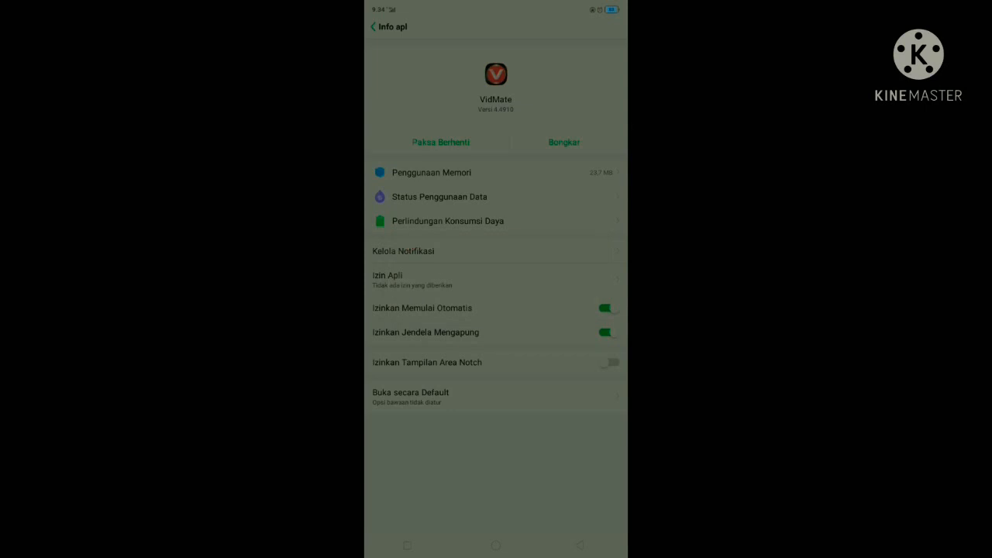
left_click(372, 27)
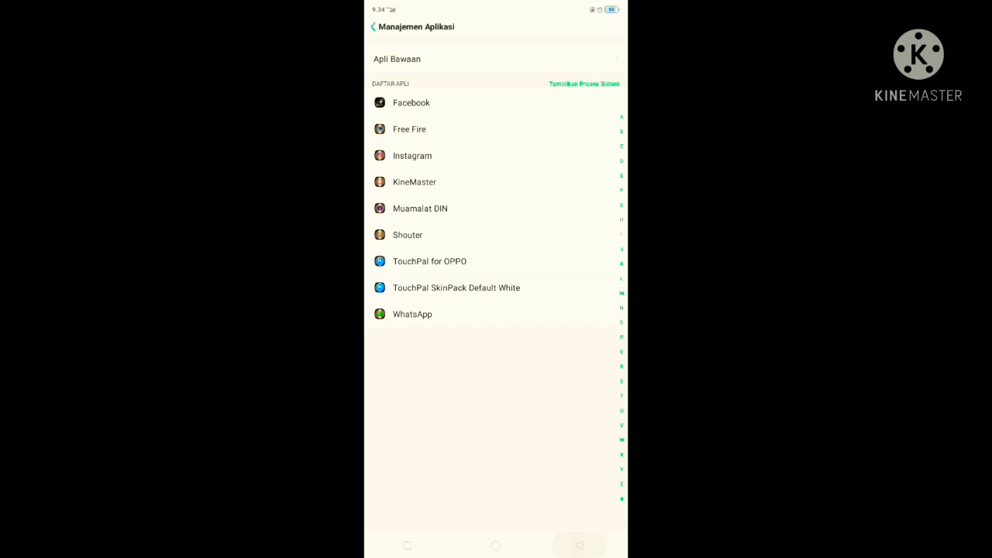
left_click(375, 27)
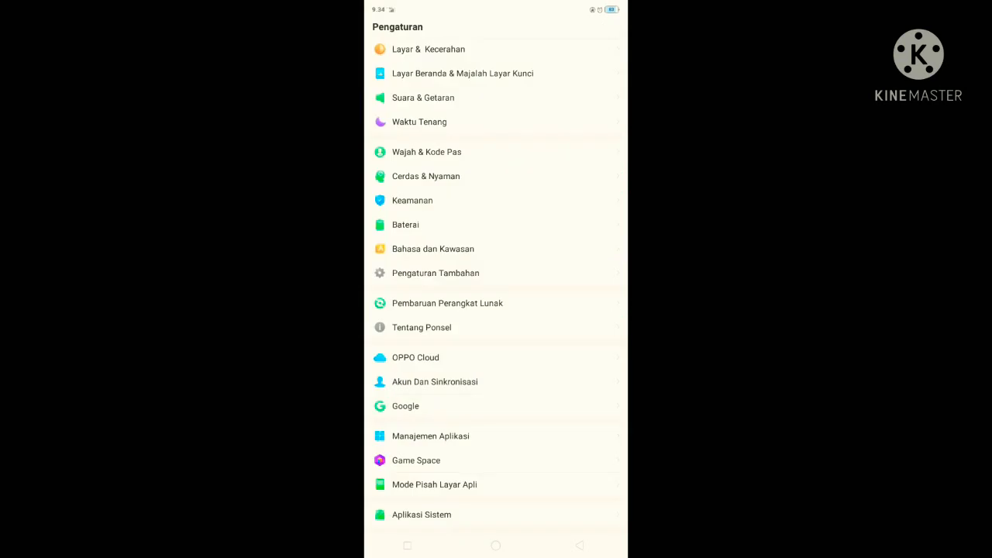